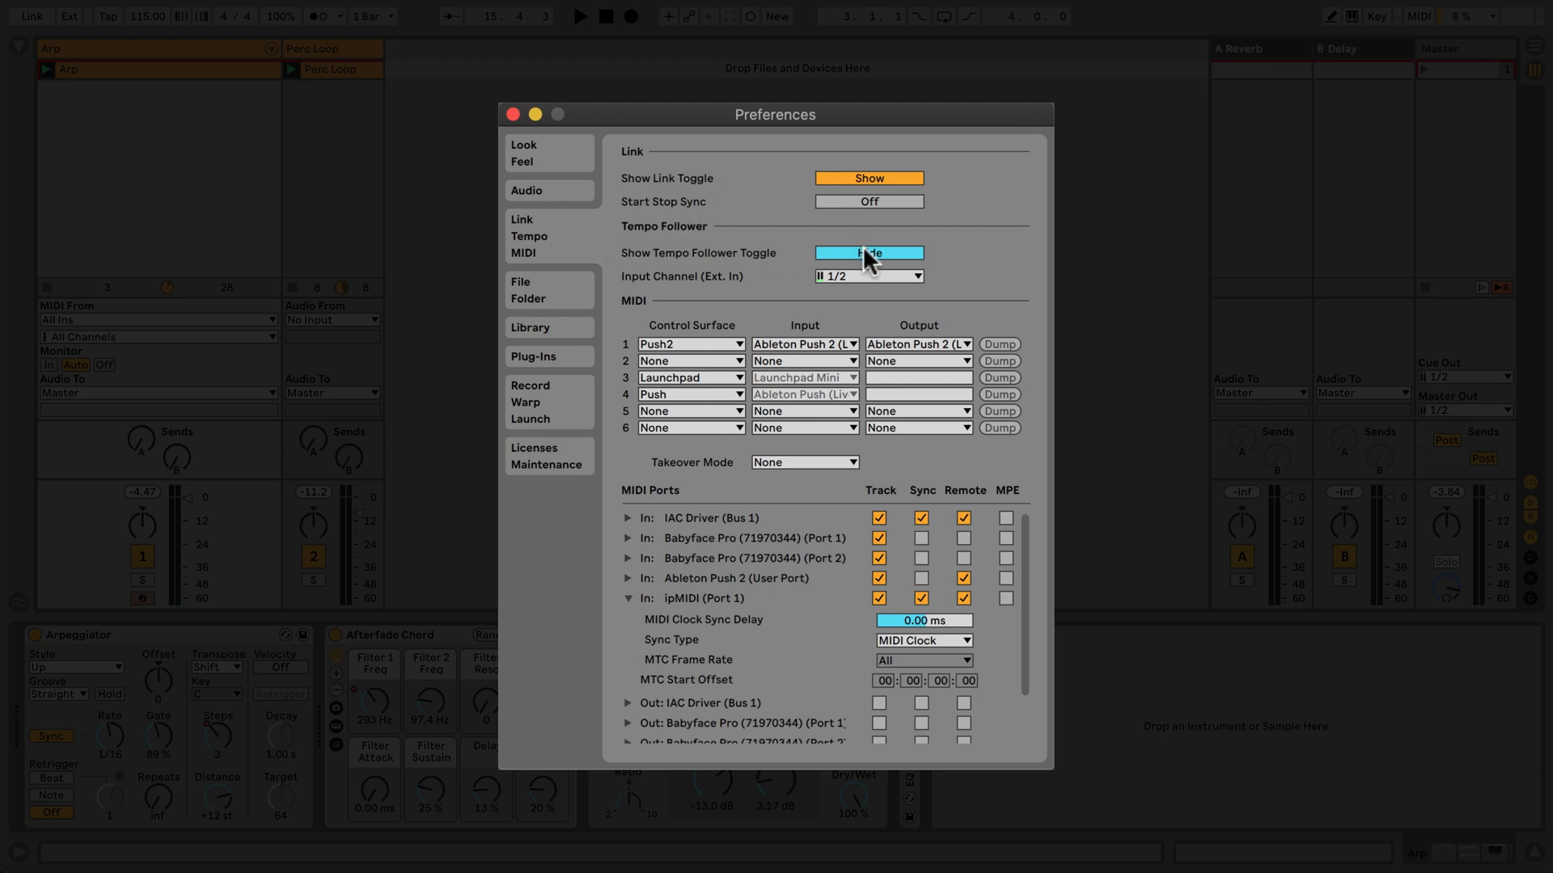
- Switch Show Tempo Follower Toggle from Hide to Show in Link Tempo MIDI preferences
{"action": "left_click", "coordinate": [868, 253]}
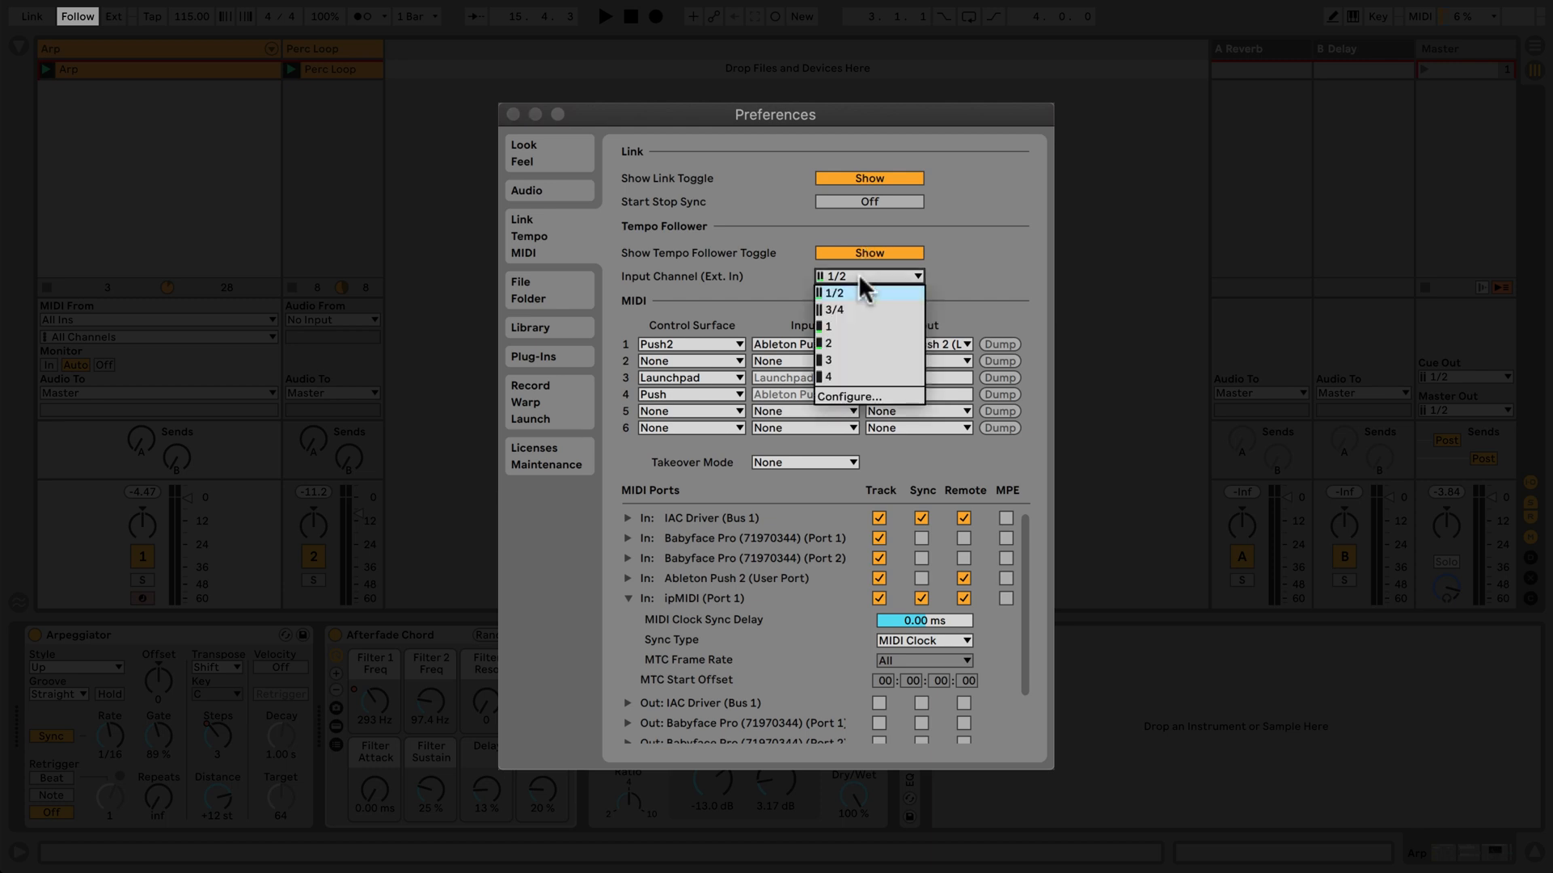
- Set Tempo Follower input channel (Ext. In) to 1 and close Preferences
{"action": "left_click", "coordinate": [826, 326]}
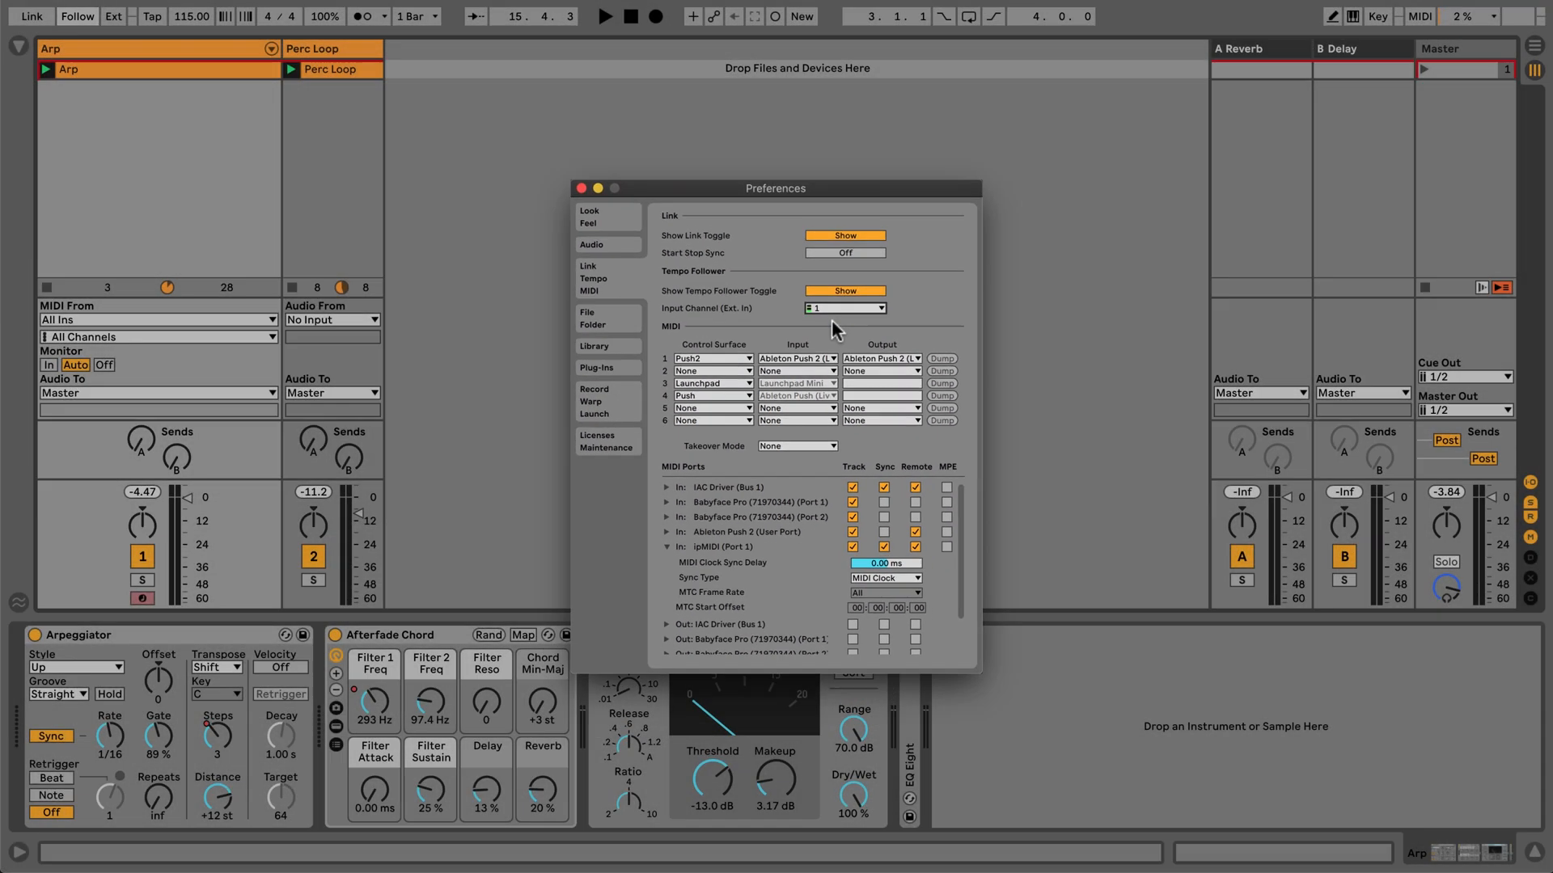
{"action": "left_click", "coordinate": [582, 188]}
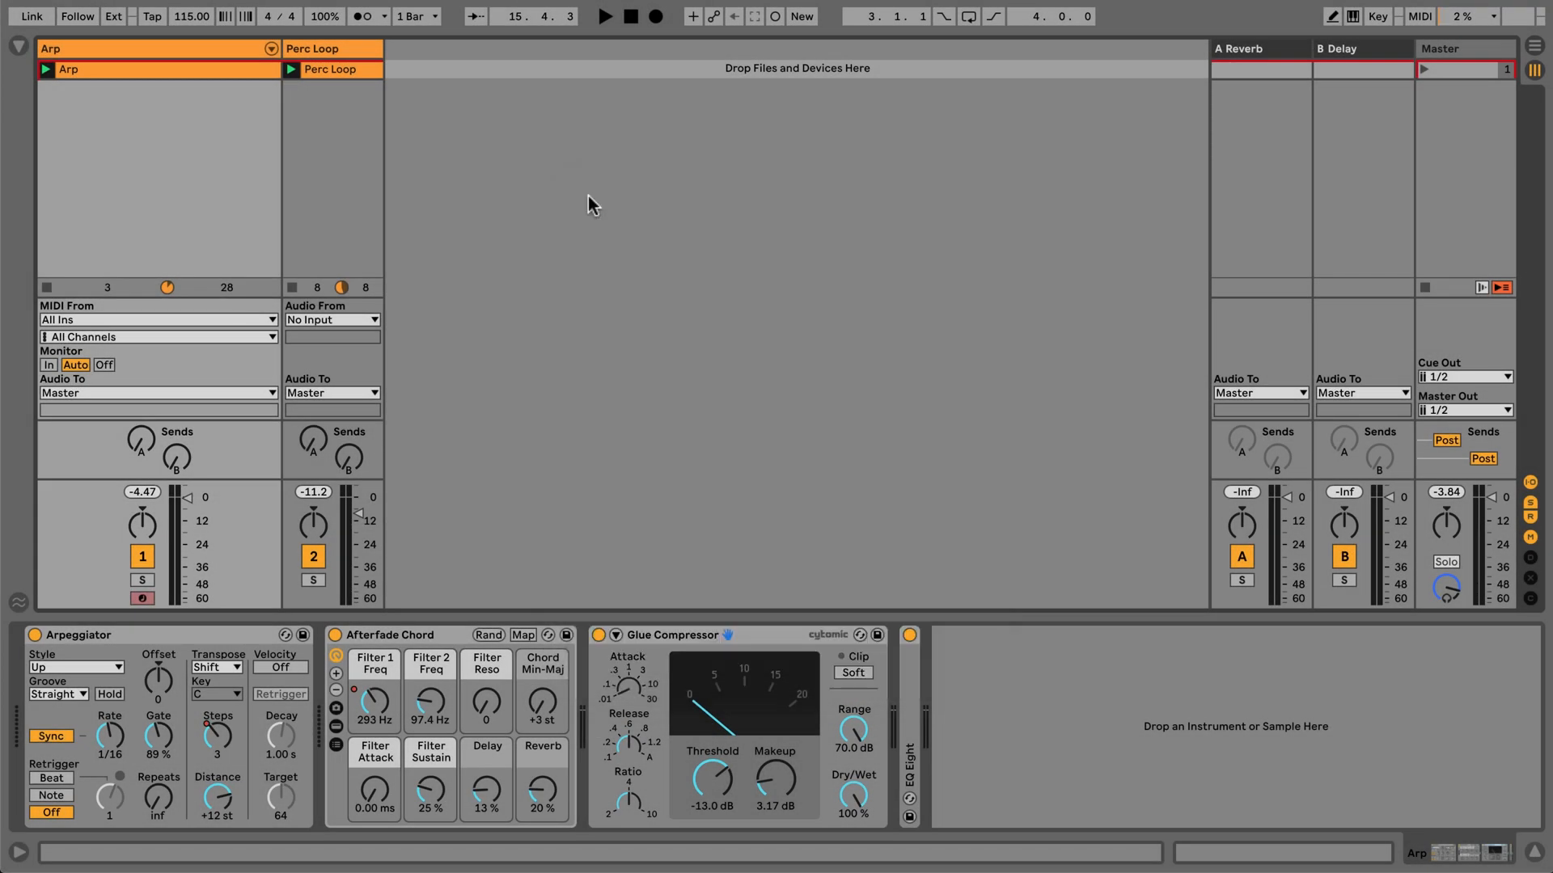
{"action": "left_click", "coordinate": [603, 16]}
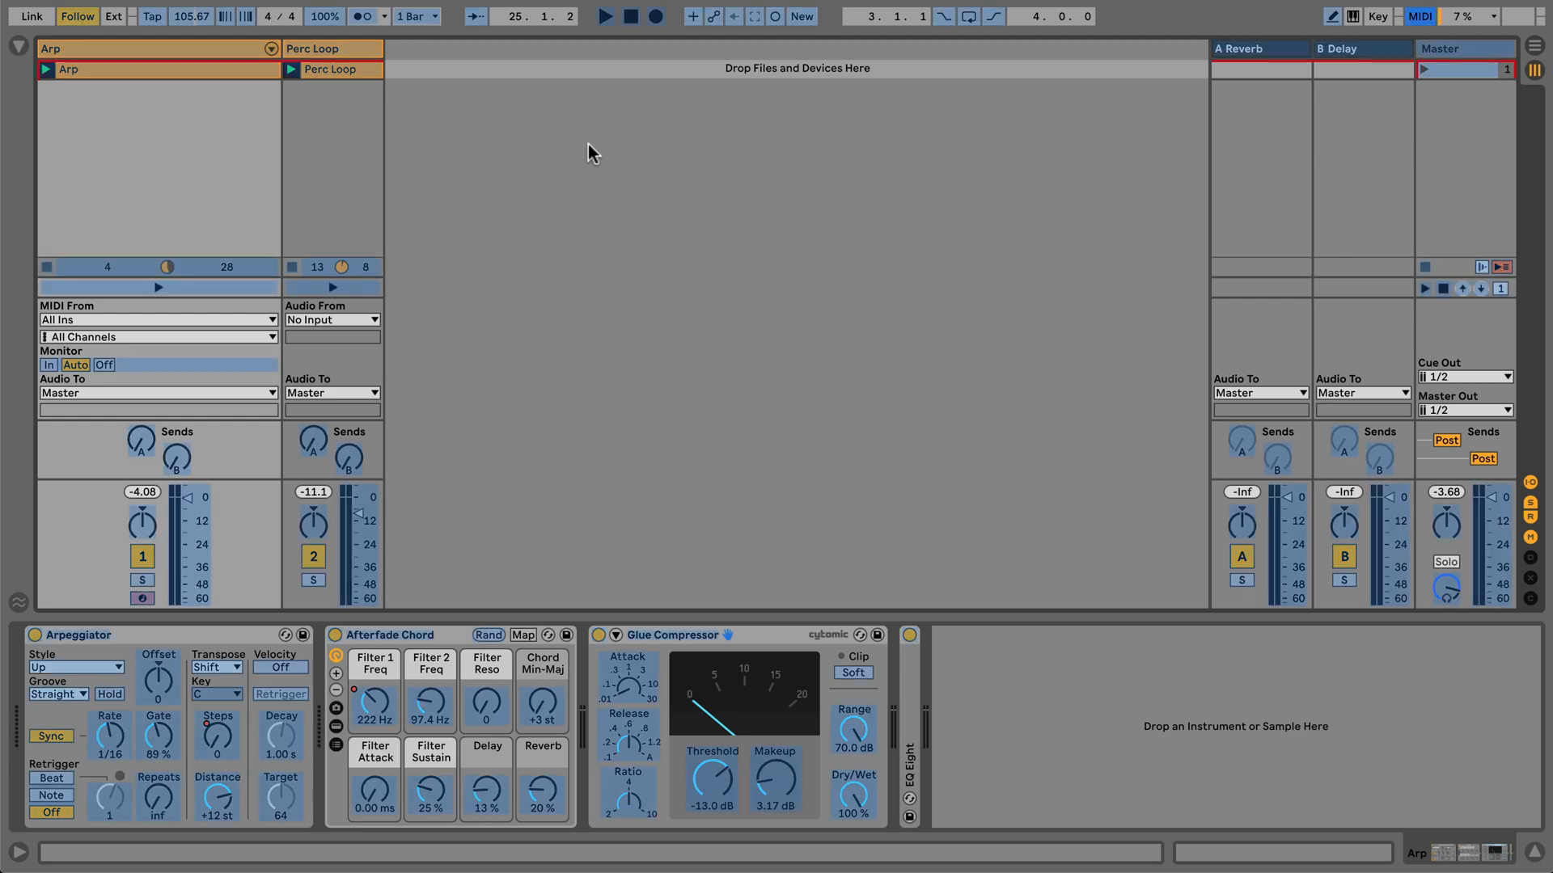
- Select the Follow button as the MIDI mapping target while in MIDI Map Mode
{"action": "left_click", "coordinate": [1419, 16]}
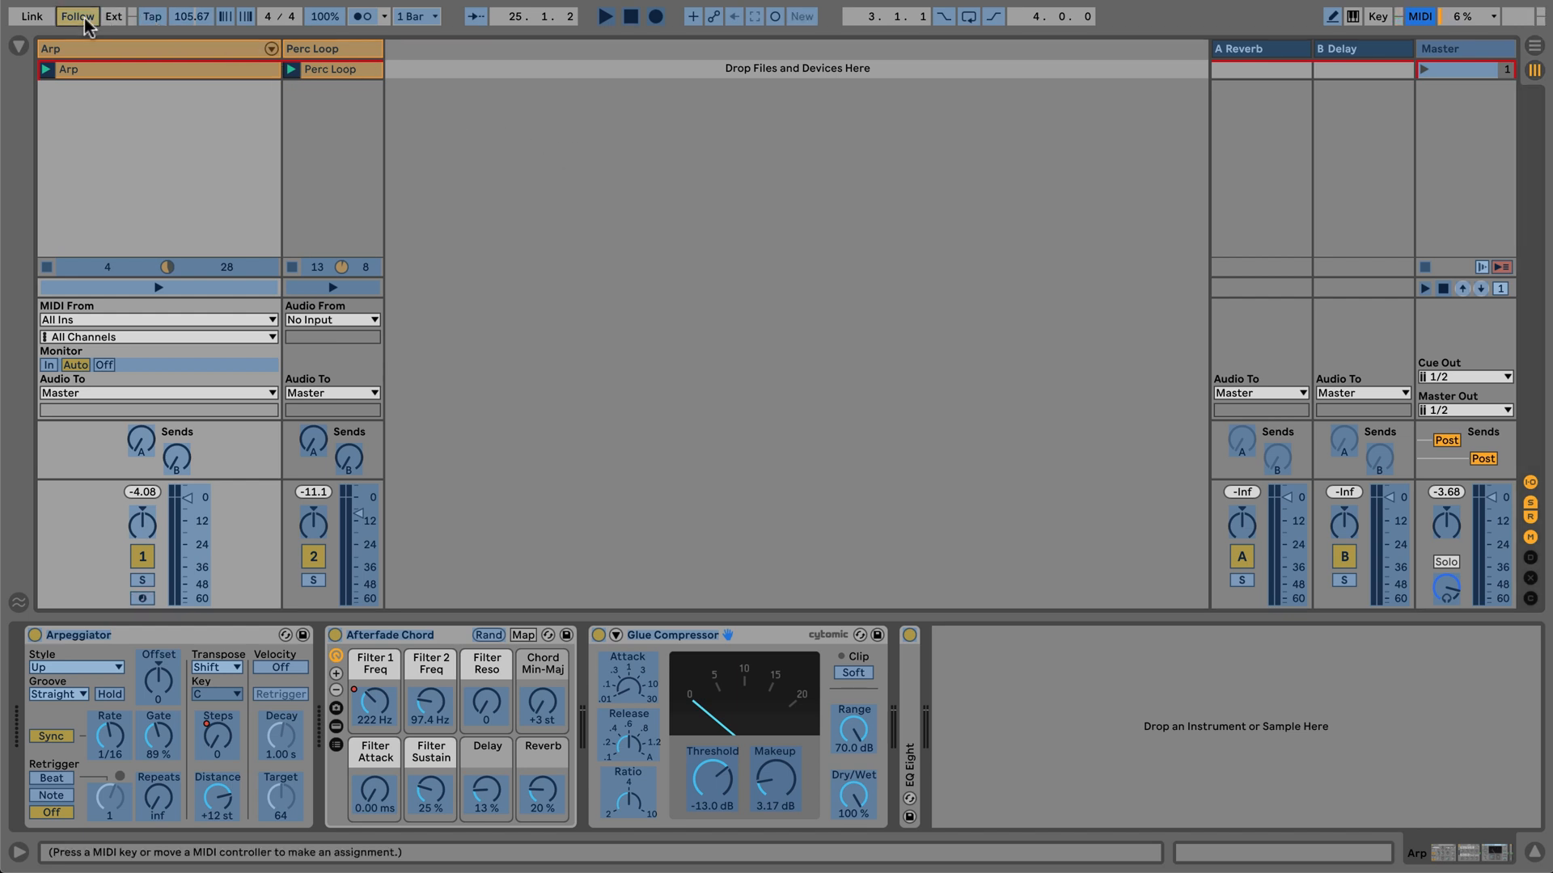